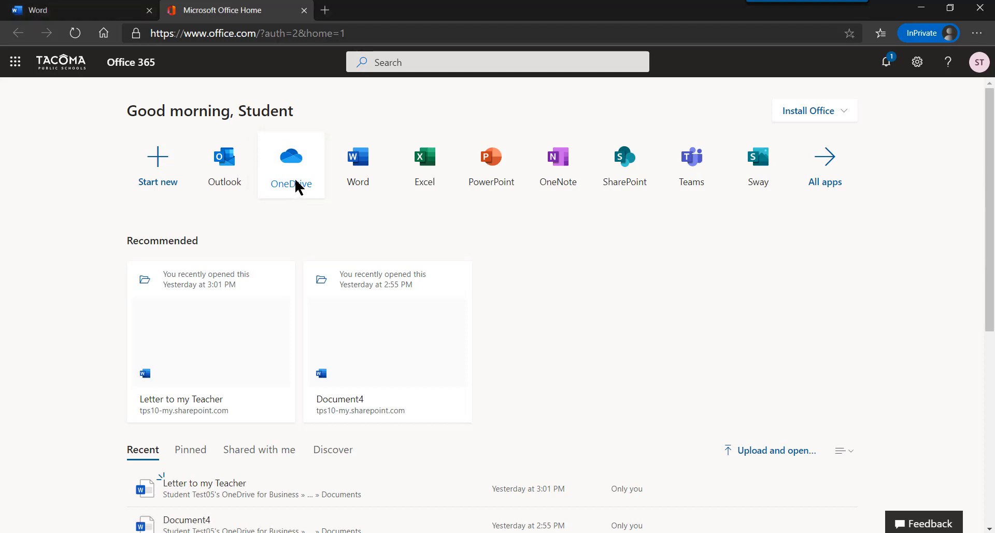
- Launch OneDrive from the Office 365 home page app icon
left_click(292, 157)
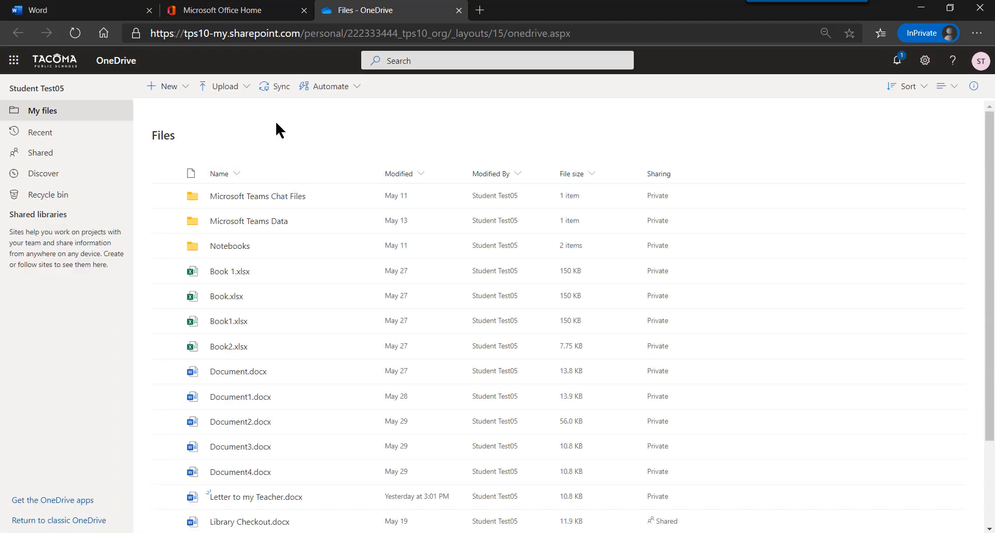
mouse_move(258, 119)
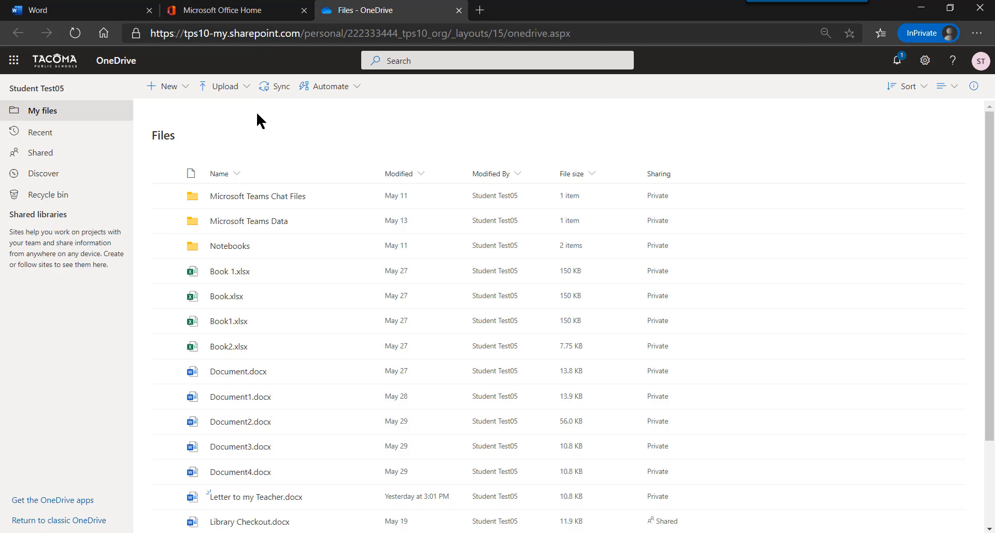
- Create a new folder named '2020-2021' and open it
left_click(166, 86)
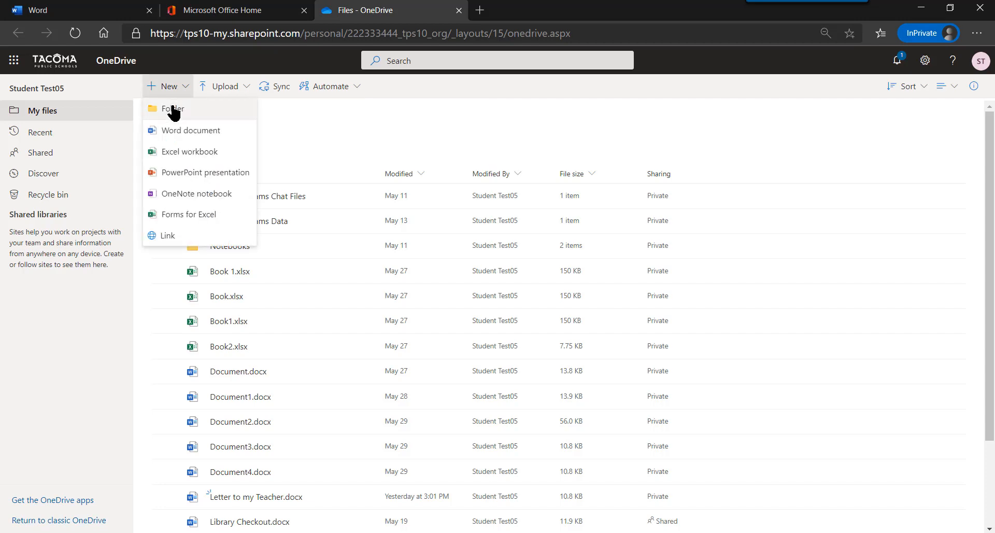
left_click(173, 111)
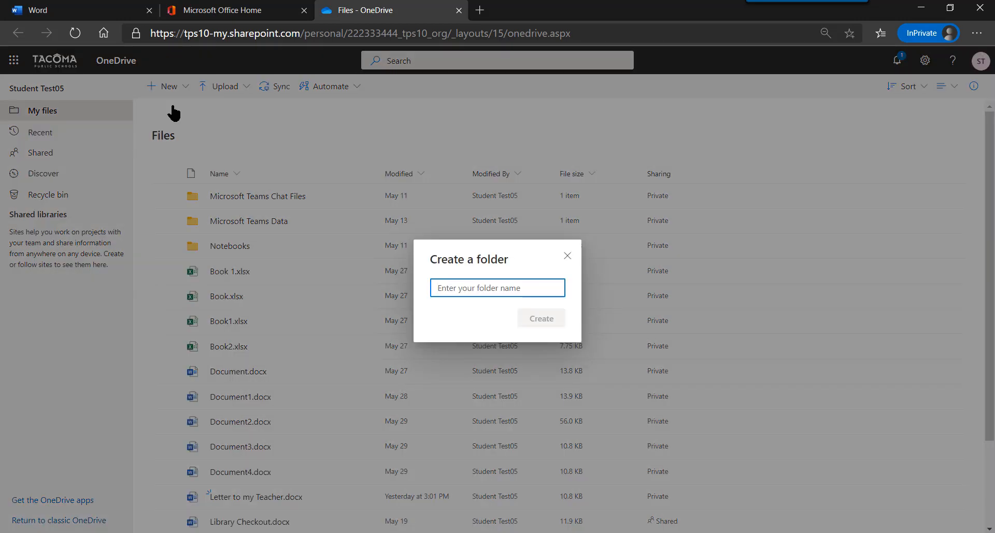
type("2020-2021")
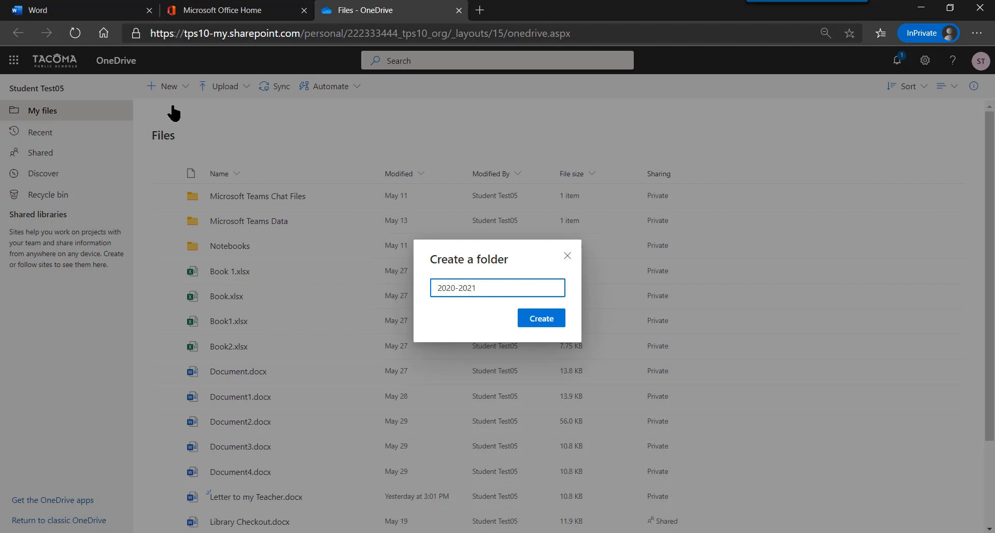
left_click(541, 317)
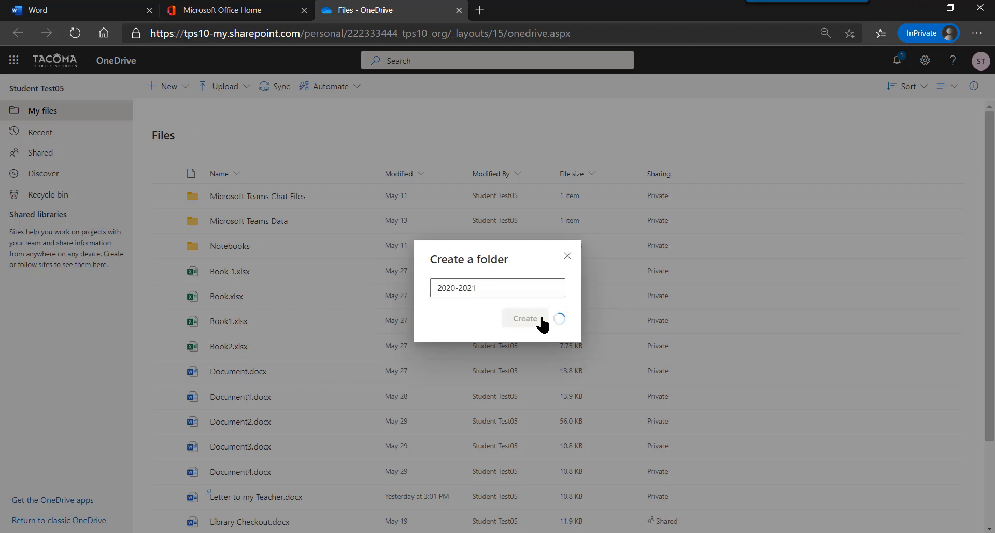
left_click(525, 318)
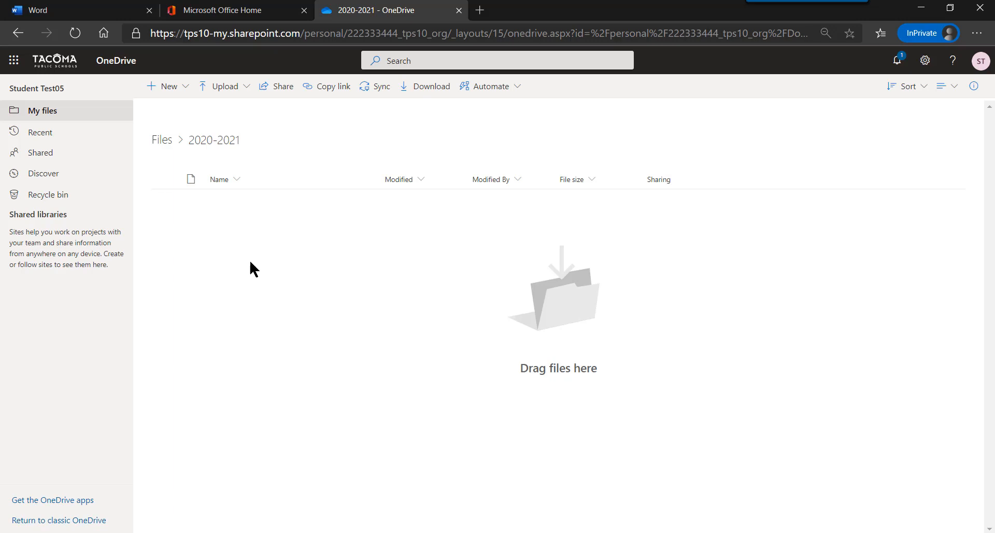
left_click(225, 86)
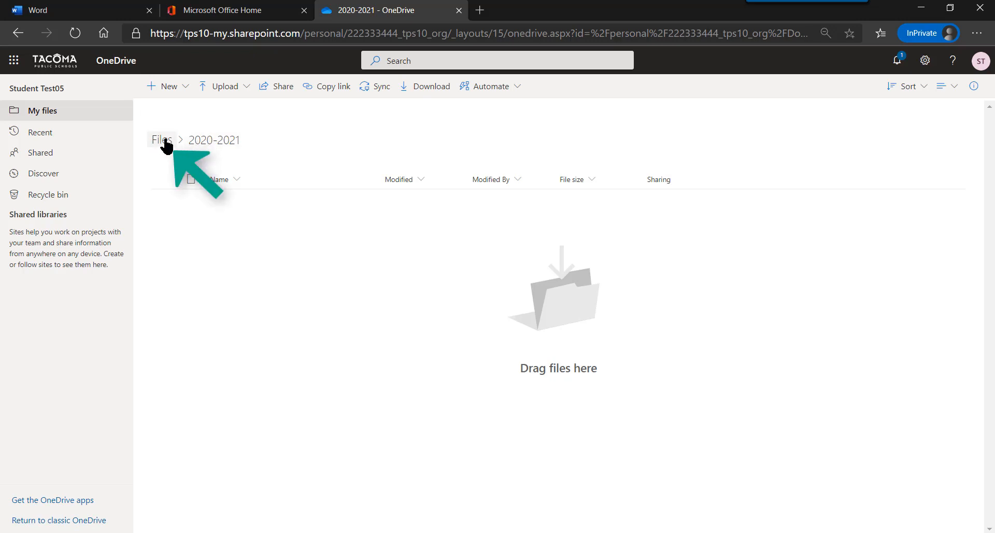
- Return to the top-level Files list and select Letter to my Teacher.docx
left_click(161, 140)
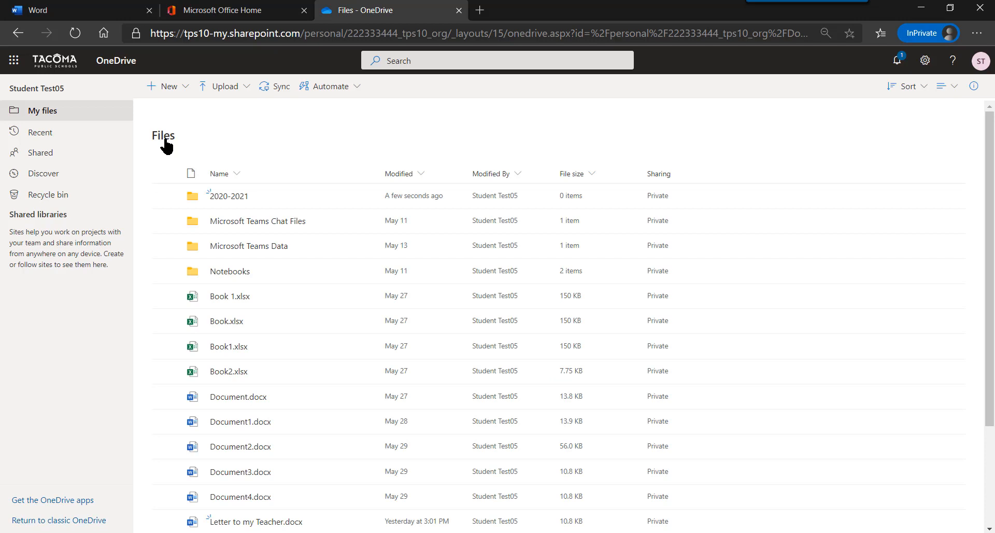
scroll("down", 3)
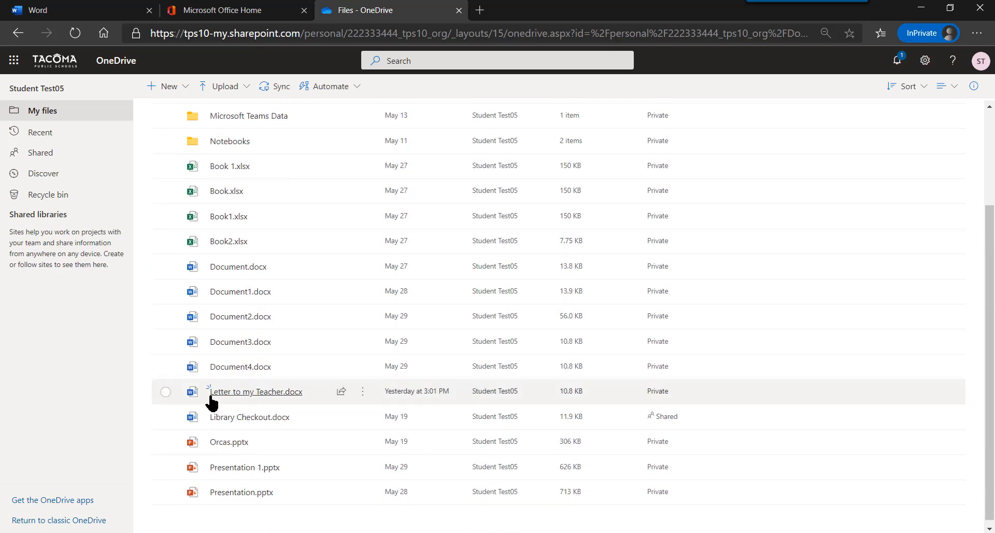
mouse_move(147, 450)
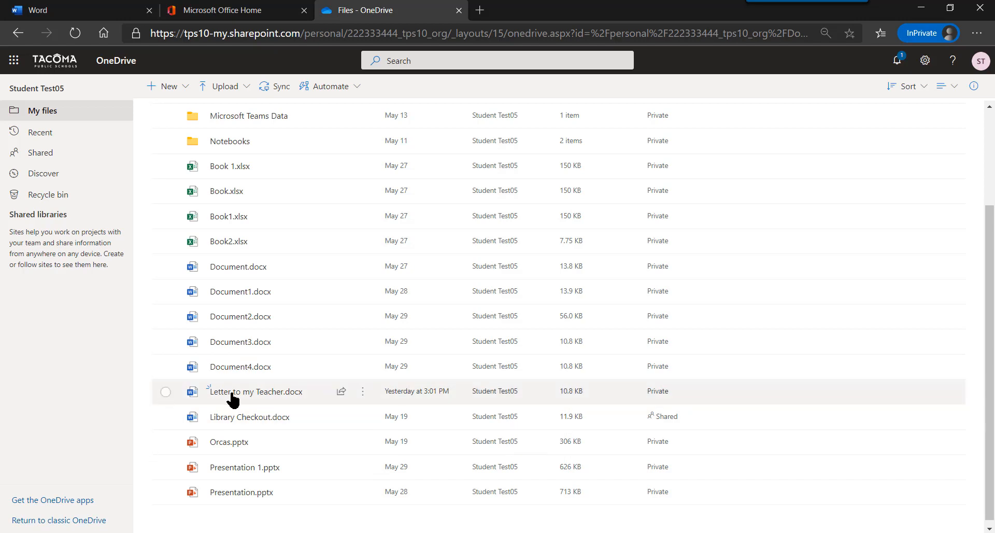
mouse_move(168, 401)
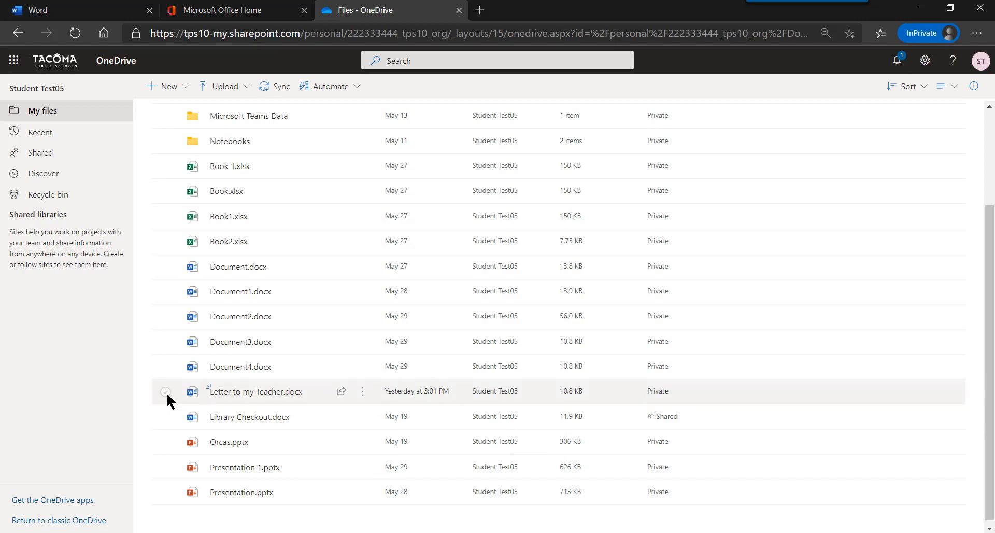
left_click(165, 392)
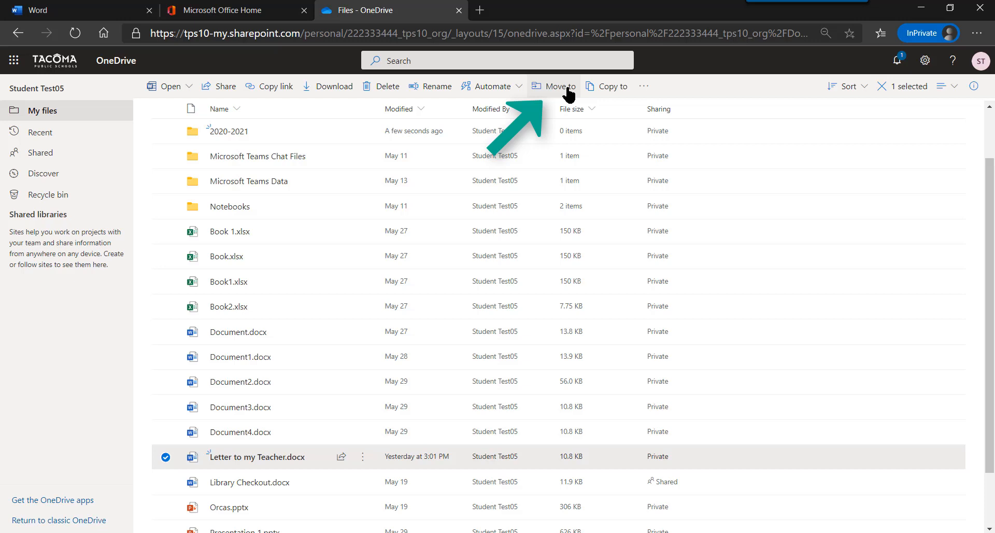
- Move Letter to my Teacher.docx into Your OneDrive > 2020-2021
left_click(558, 86)
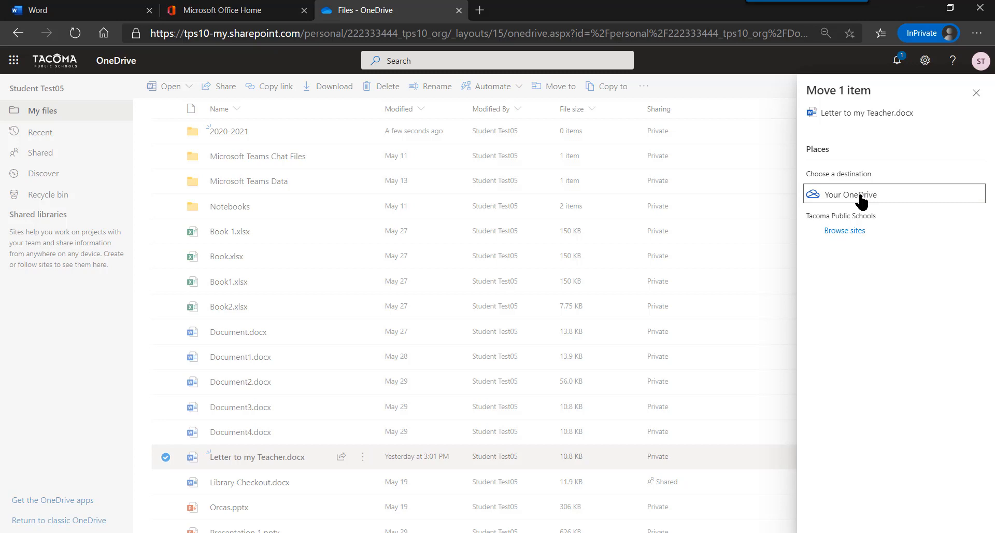
left_click(862, 194)
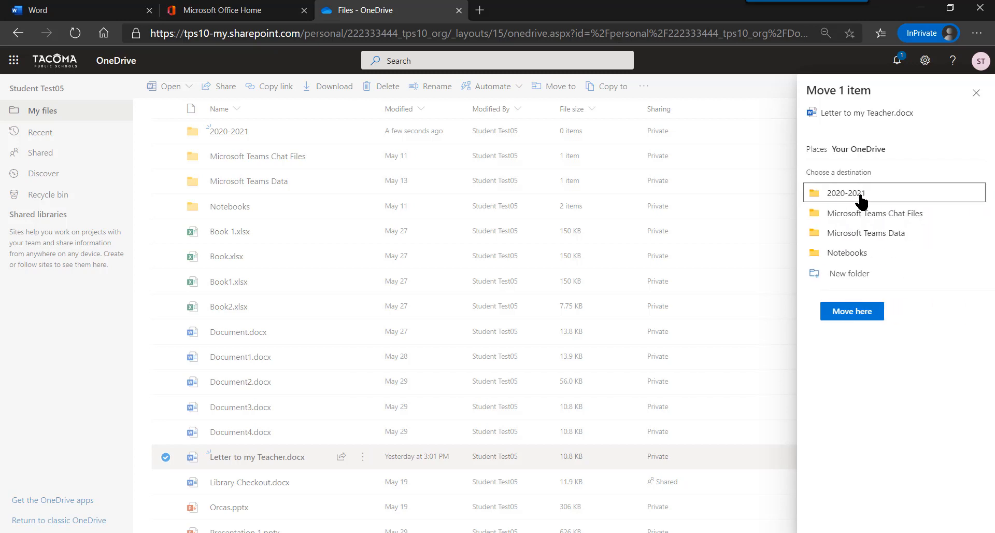
left_click(844, 192)
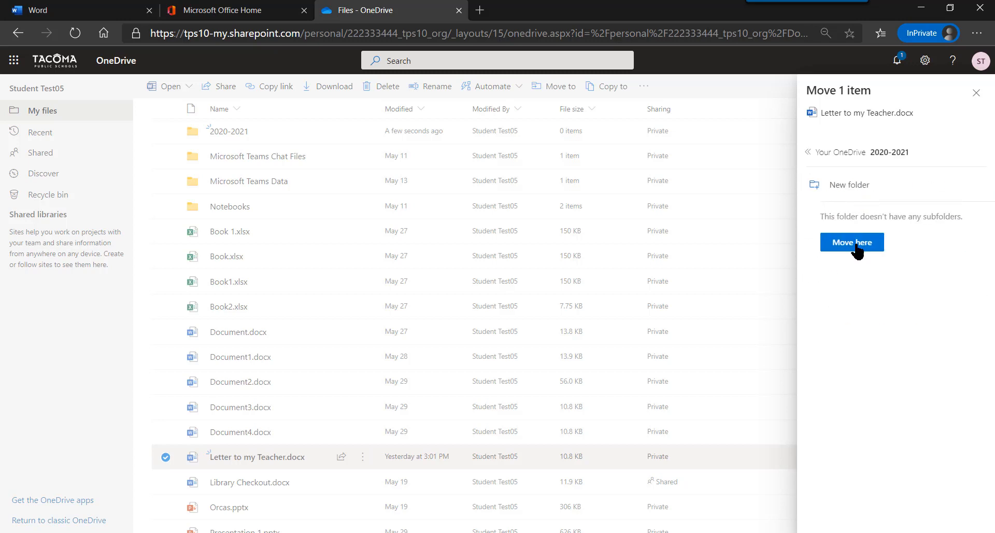
left_click(852, 242)
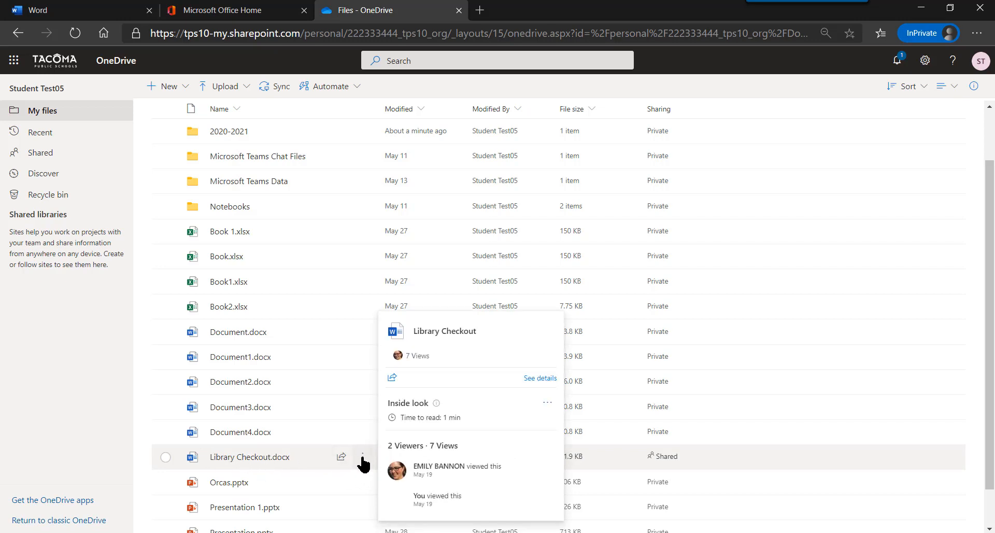
- Dismiss the Library Checkout.docx context menu and open the 2020-2021 folder
left_click(364, 457)
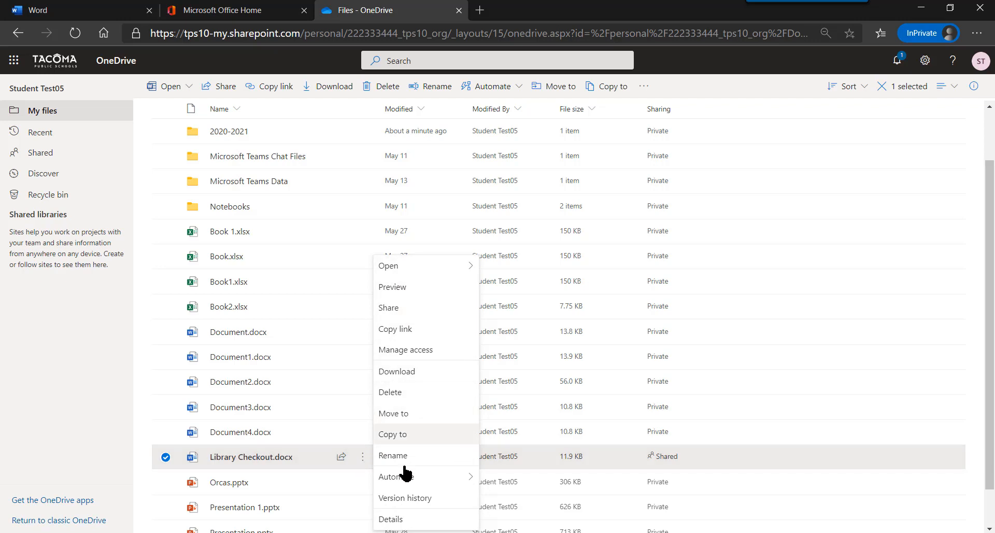
mouse_move(407, 425)
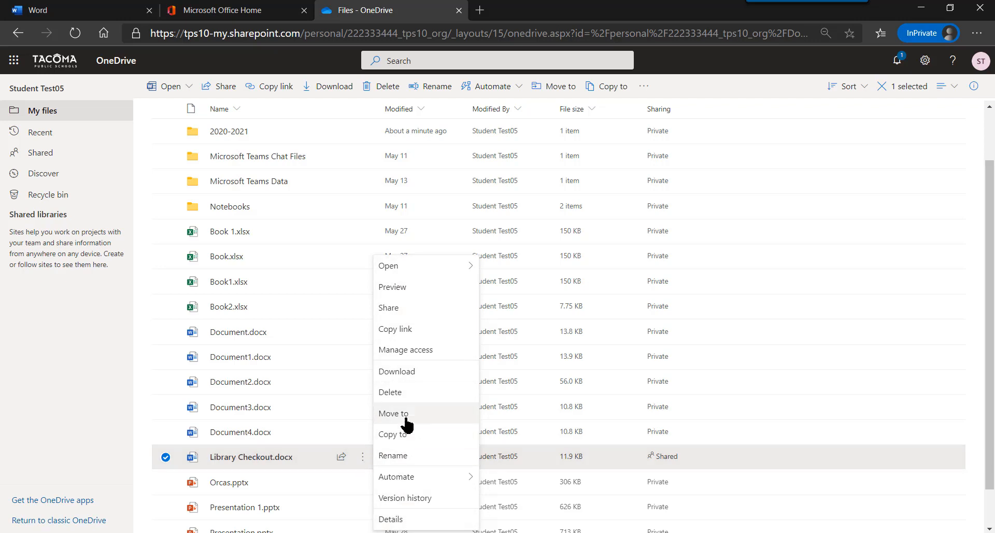
left_click(393, 413)
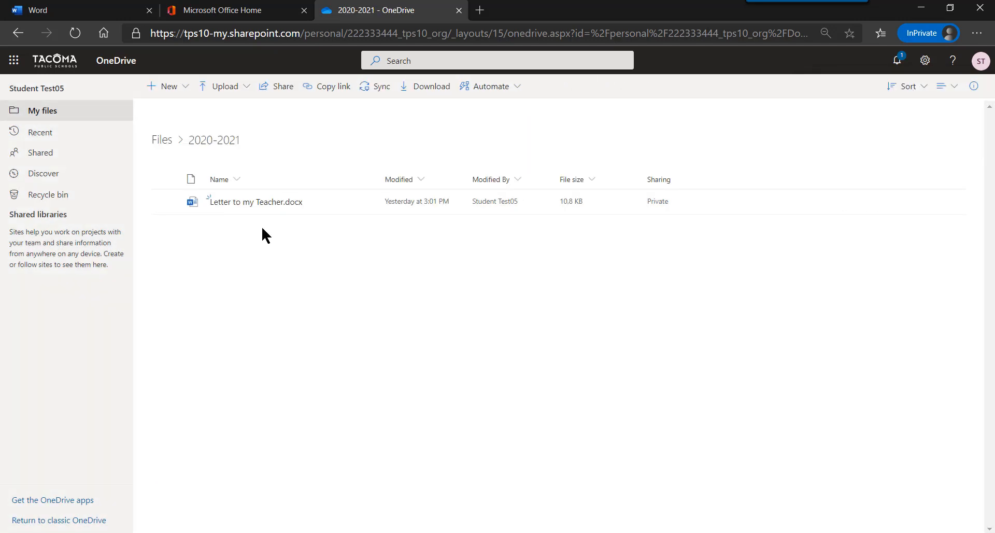
- Show the New dropdown's item types inside the 2020-2021 folder
left_click(169, 86)
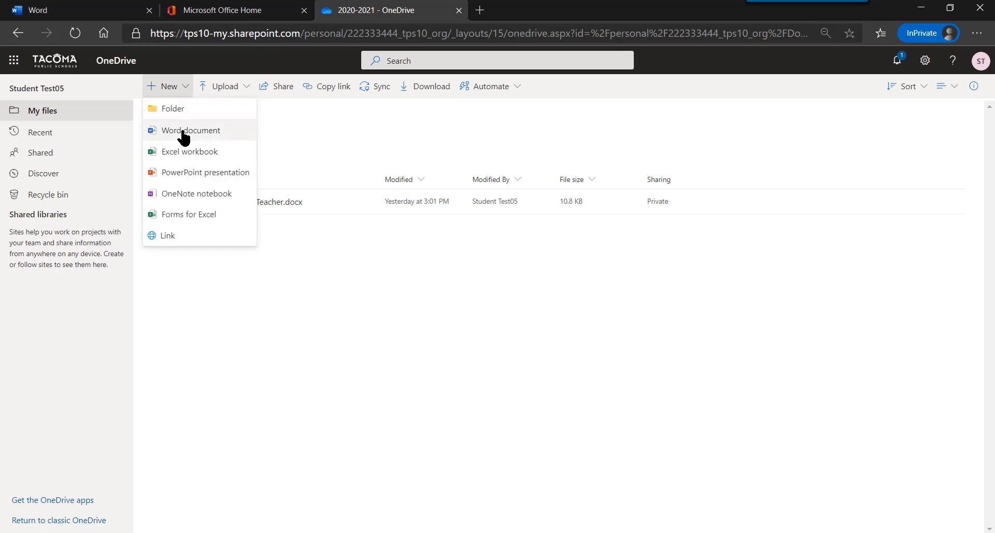
mouse_move(185, 157)
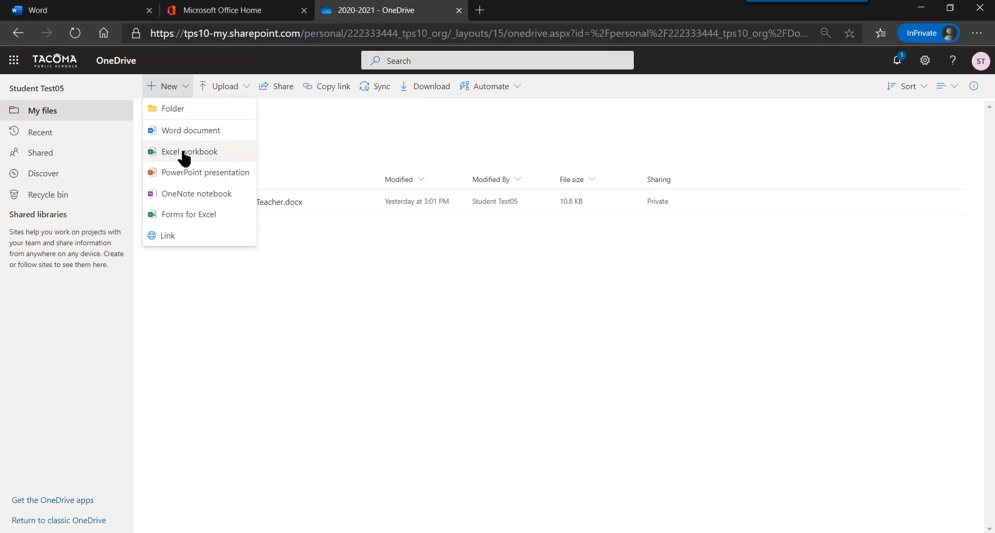
mouse_move(182, 183)
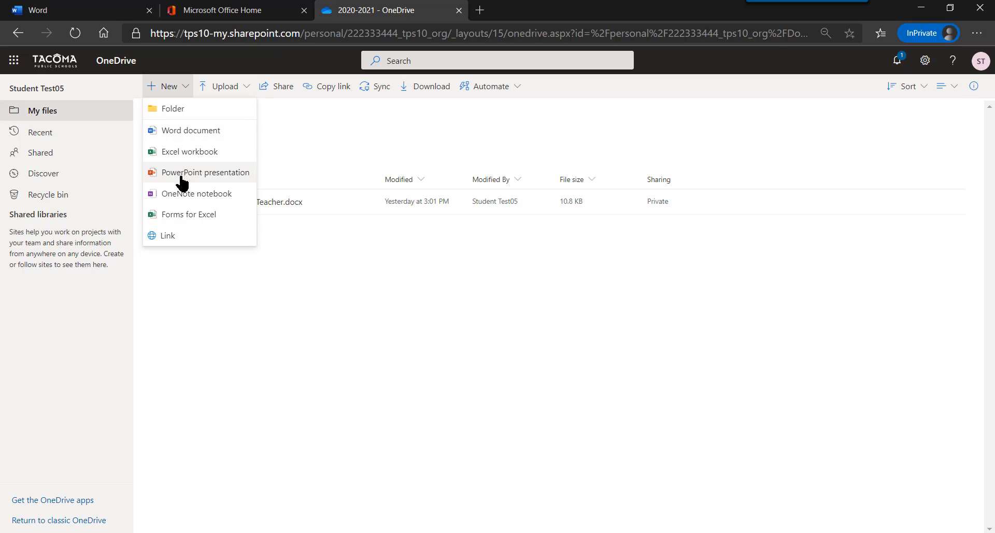
mouse_move(178, 219)
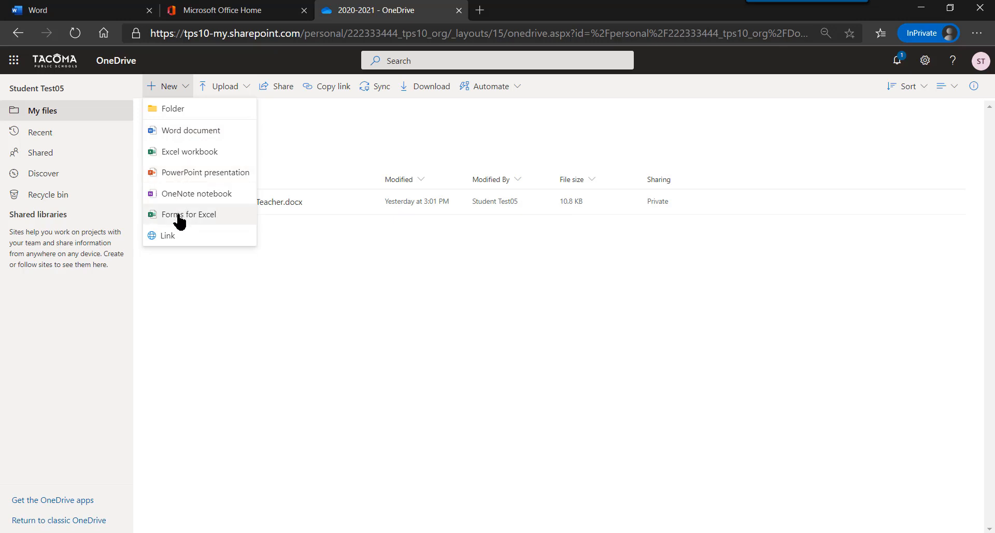
mouse_move(174, 247)
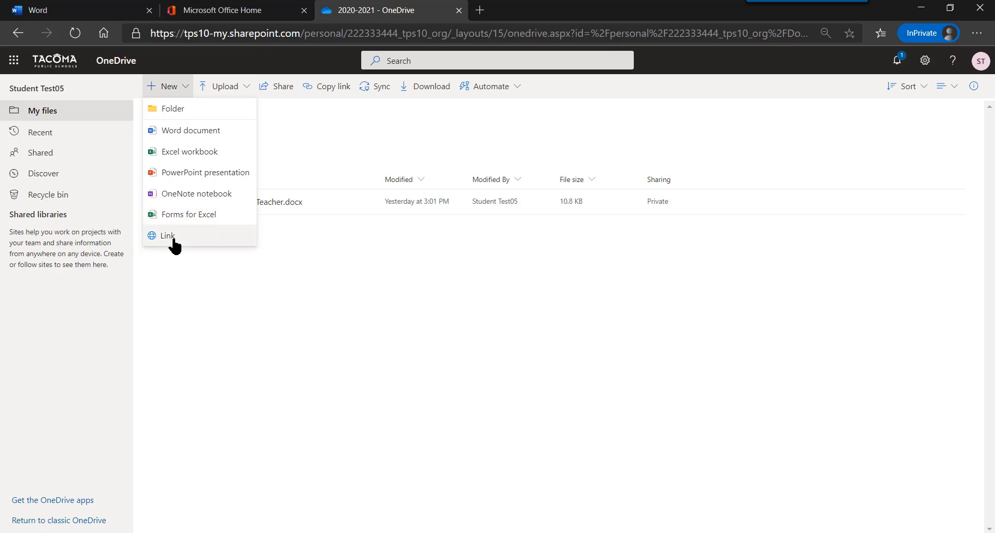
left_click(167, 236)
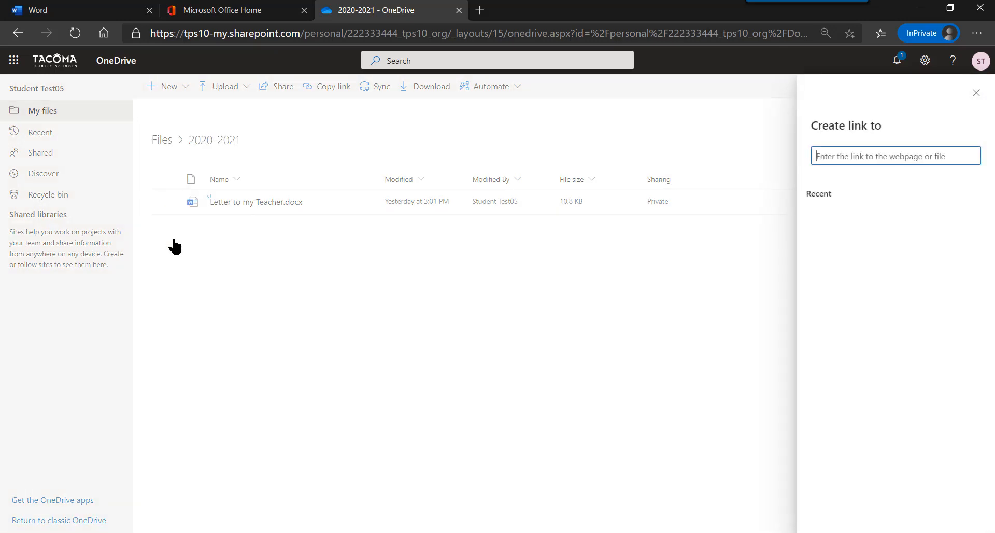
left_click(896, 156)
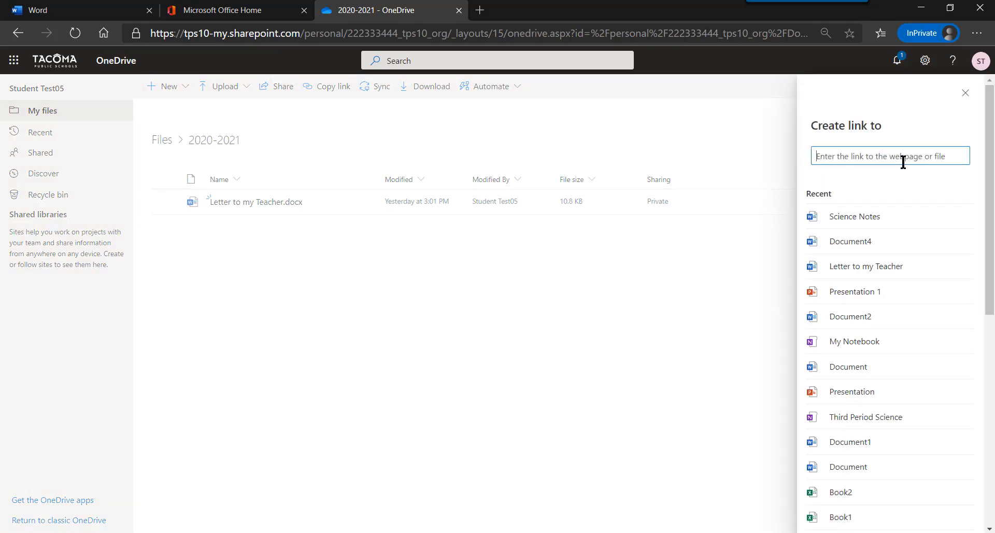
mouse_move(737, 285)
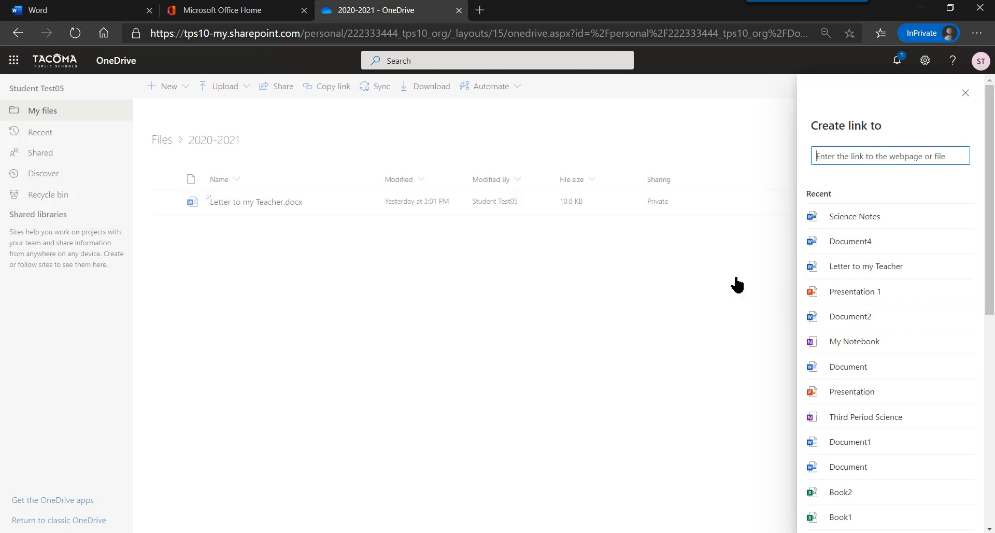
left_click(966, 93)
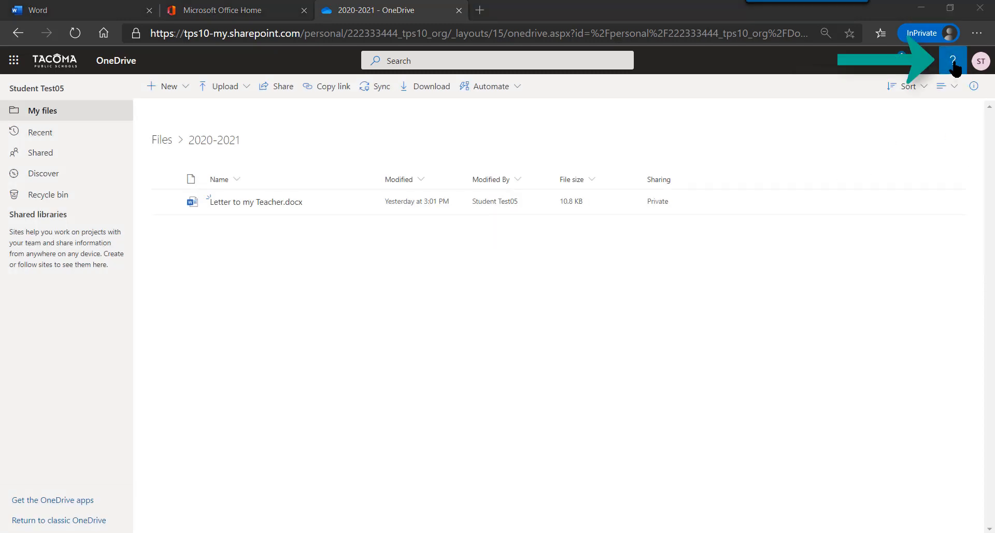
left_click(952, 58)
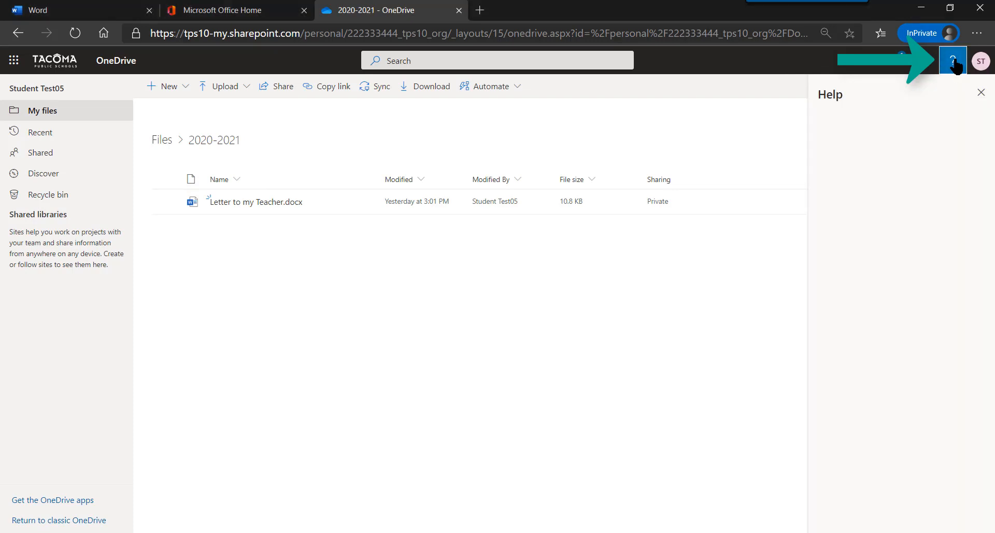
left_click(952, 61)
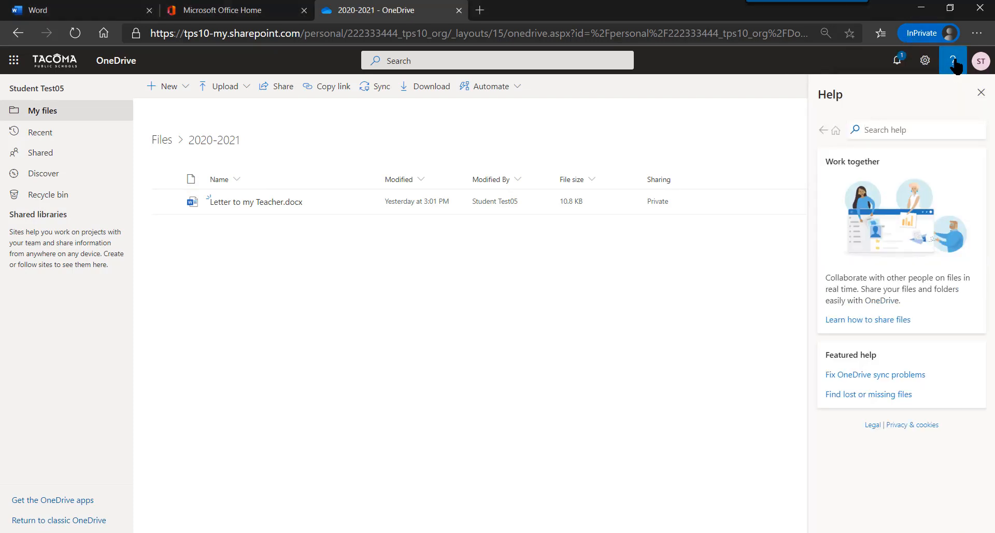
left_click(981, 92)
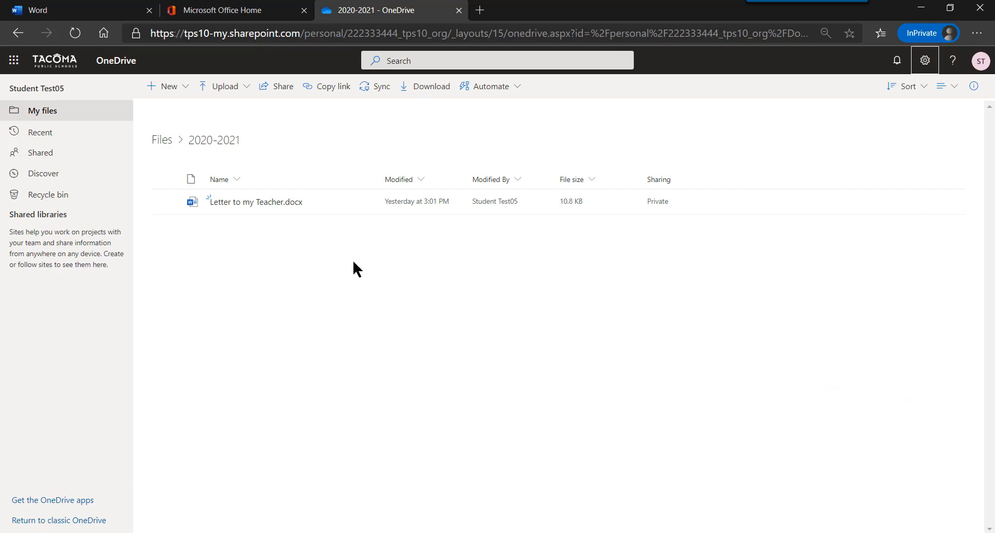
mouse_move(13, 61)
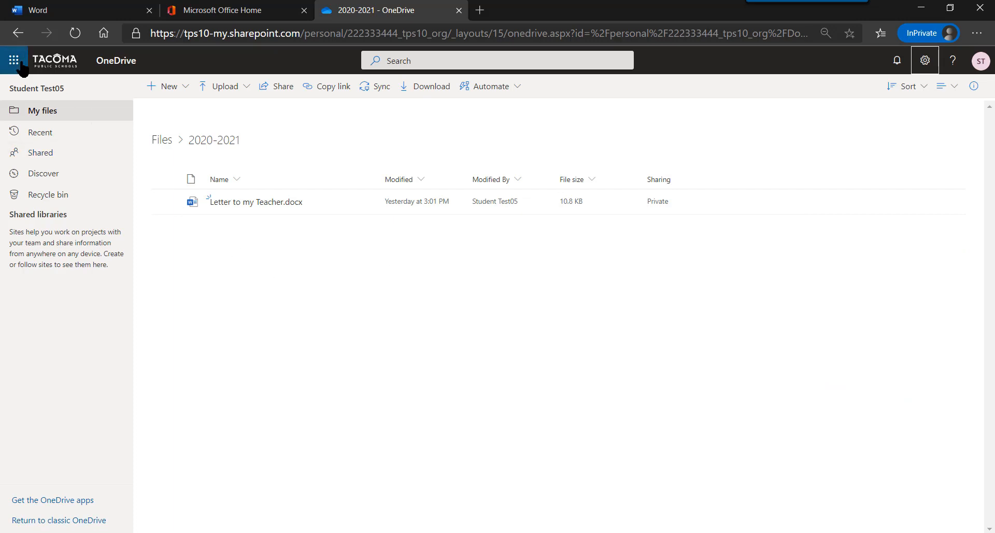
- Open the app launcher waffle listing Office apps and recent documents
left_click(14, 60)
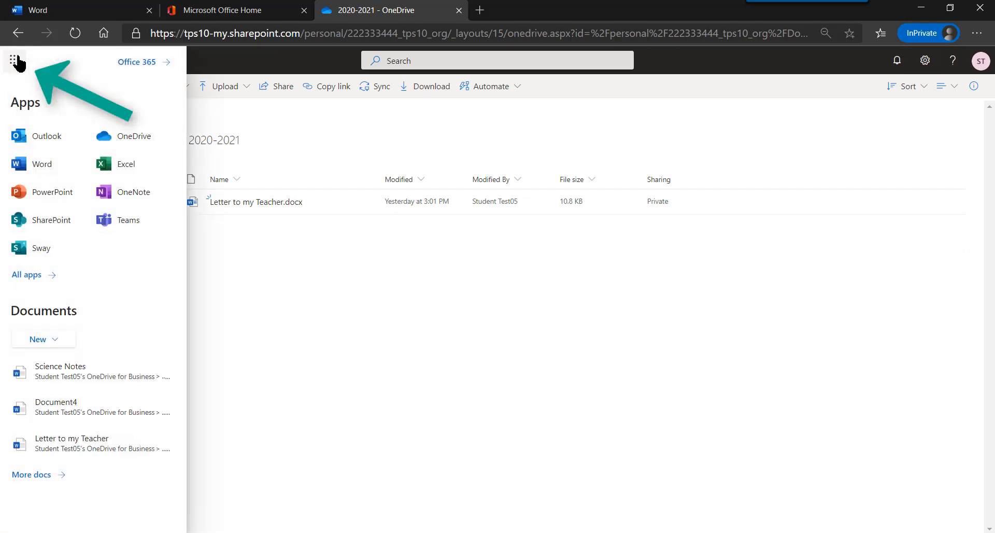
mouse_move(136, 71)
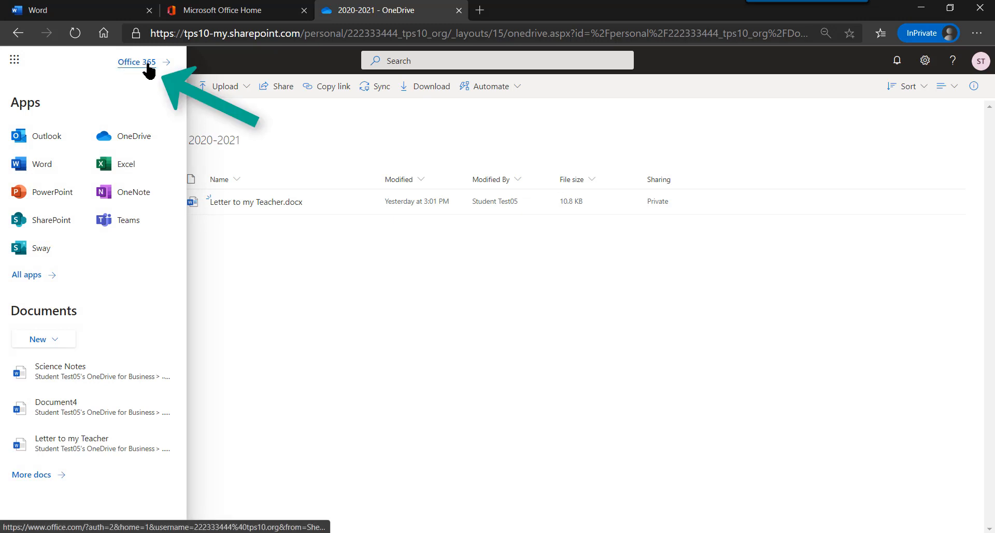